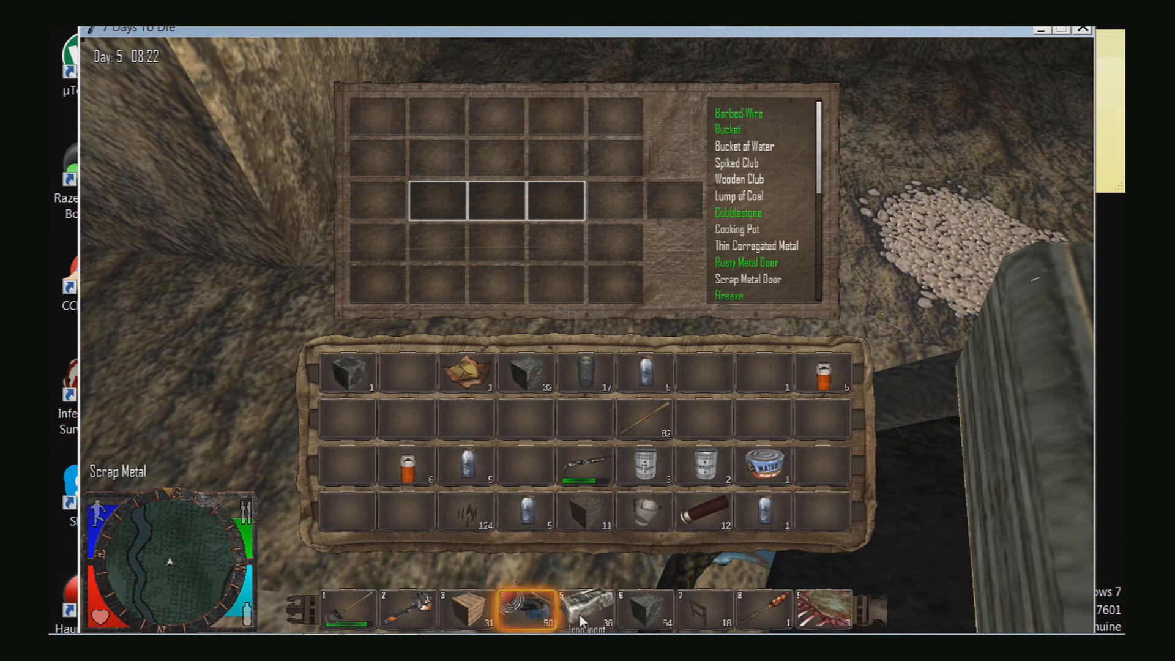
Step: Scroll the recipe list and return the carried scrap metal to hotbar slot 5
scroll("down", 3)
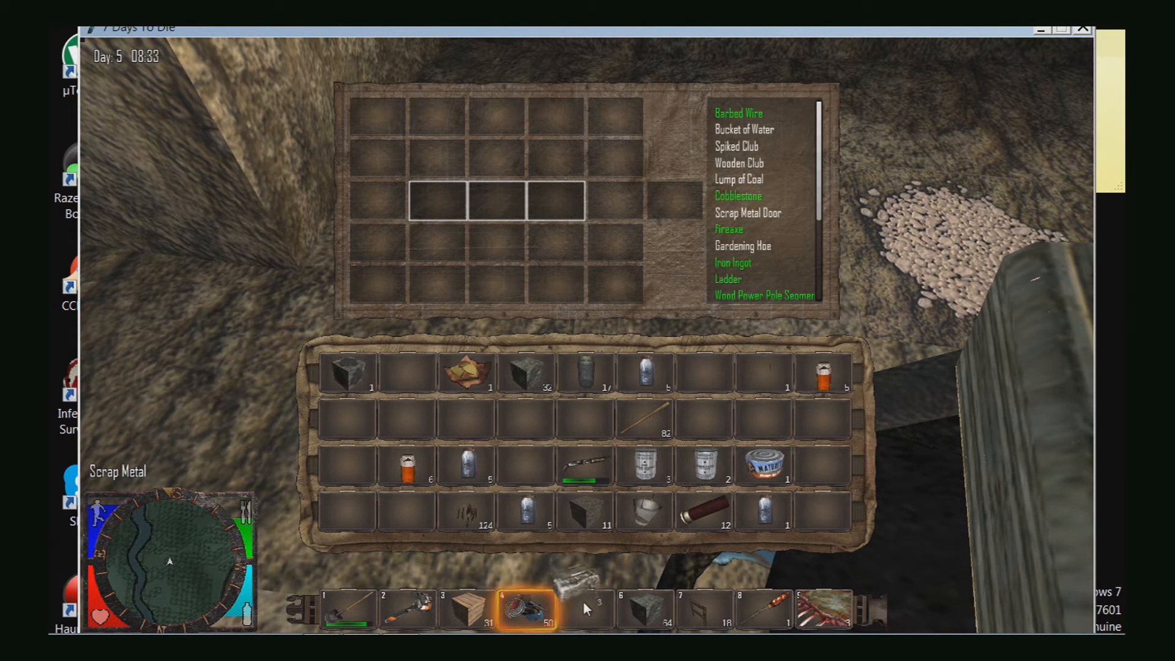
left_click(735, 264)
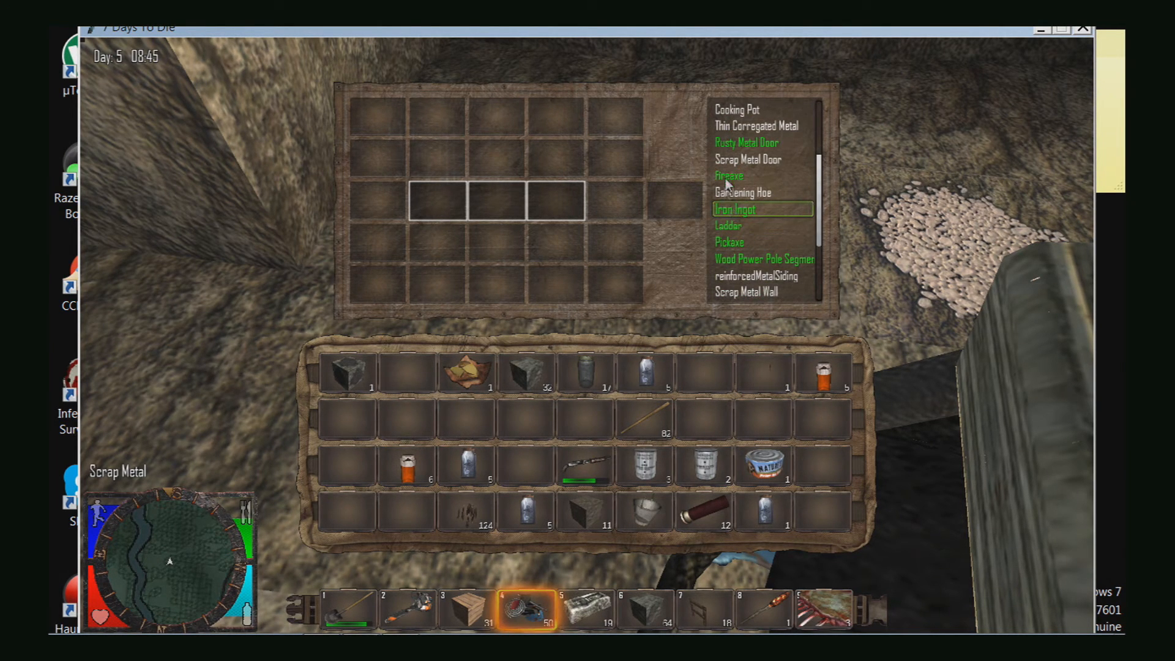
Step: Select Fireaxe in the recipe list so its pattern fills the crafting grid
left_click(730, 175)
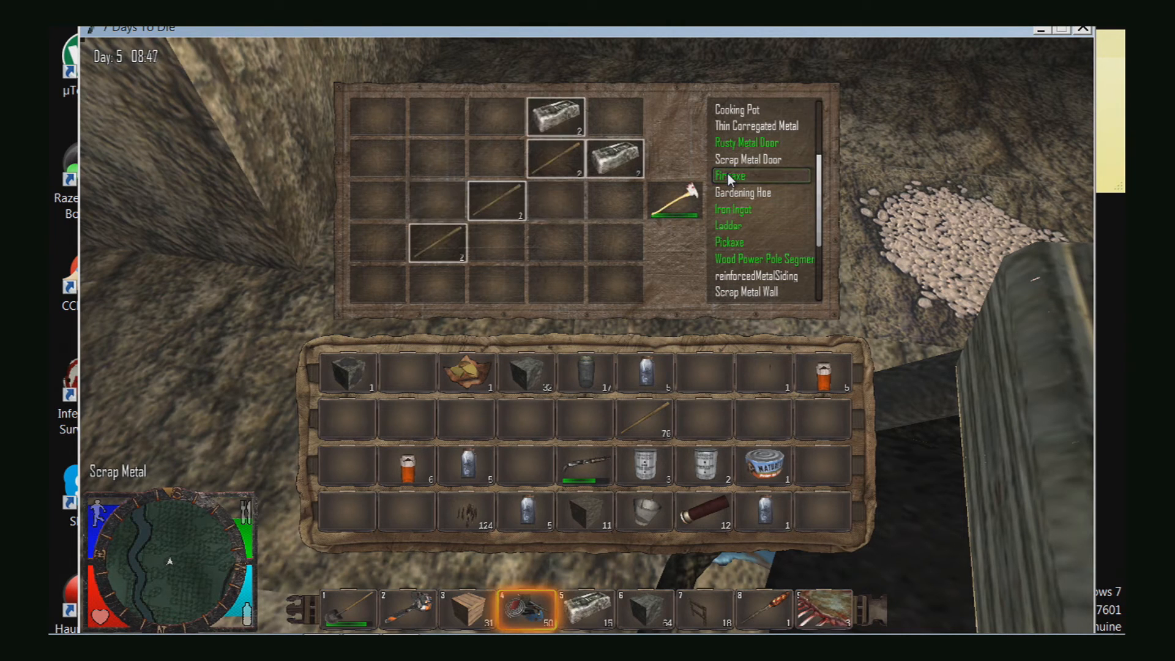